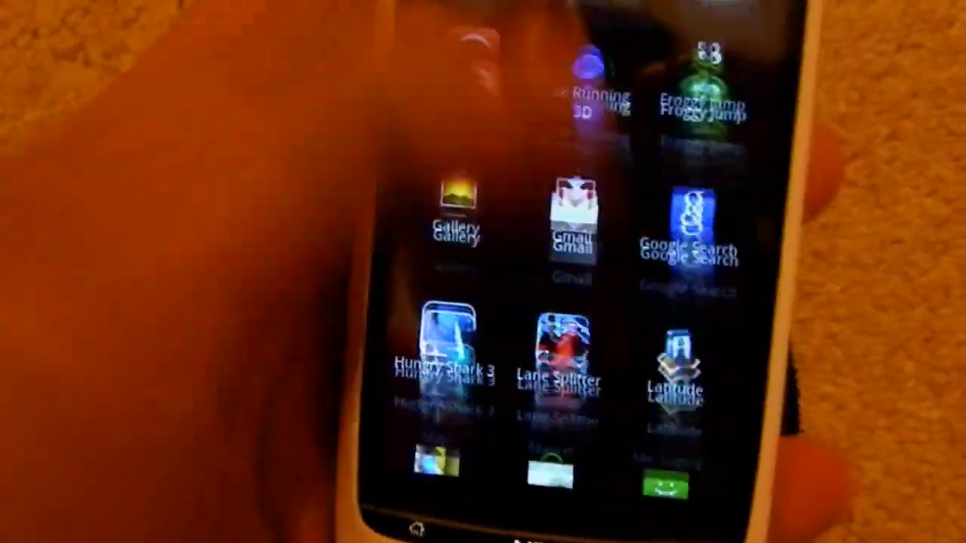
Check Titanium Backup's Overview for working root access and the /mnt/sdcard/TitaniumBackup directory
{"action": "scroll", "scroll_direction": "down", "scroll_amount": 3}
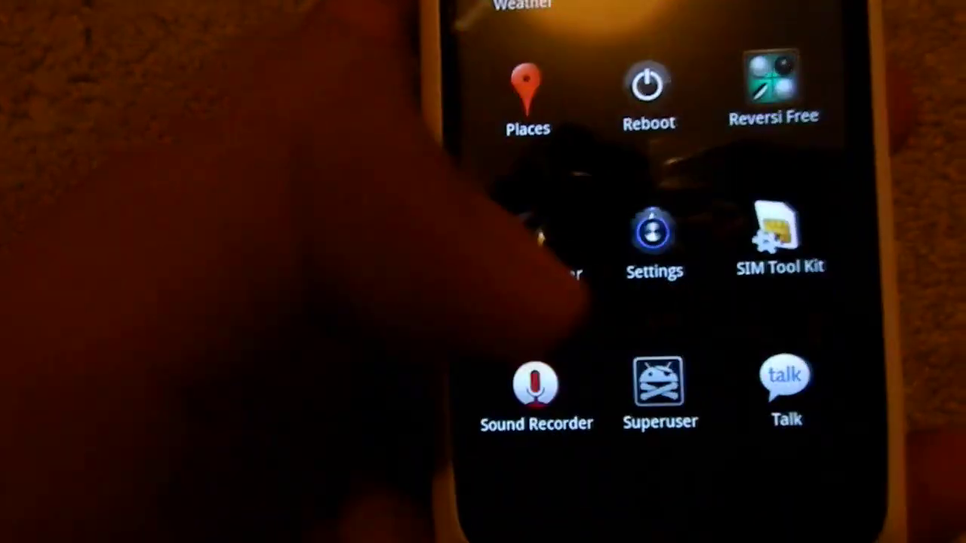
{"action": "scroll", "scroll_direction": "down", "scroll_amount": 3}
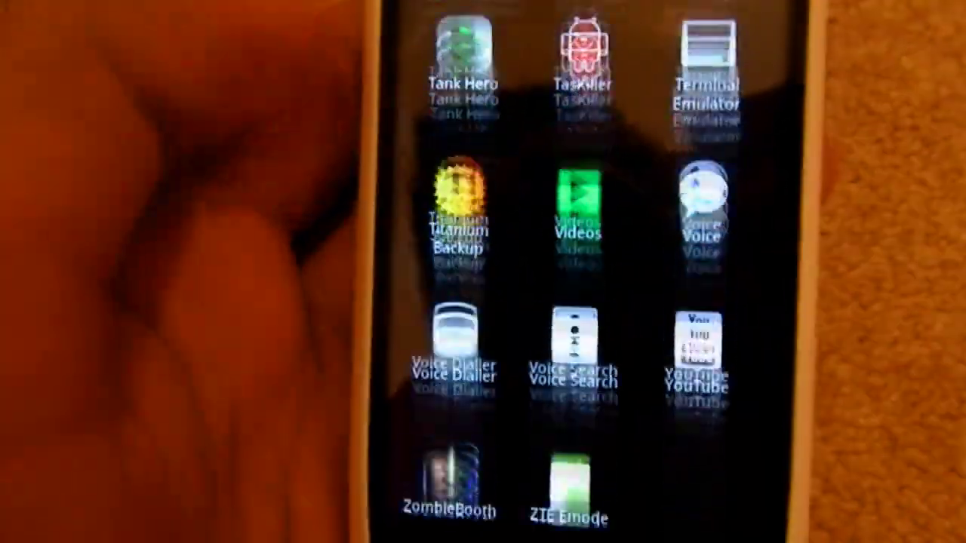
{"action": "scroll", "scroll_direction": "down", "scroll_amount": 3}
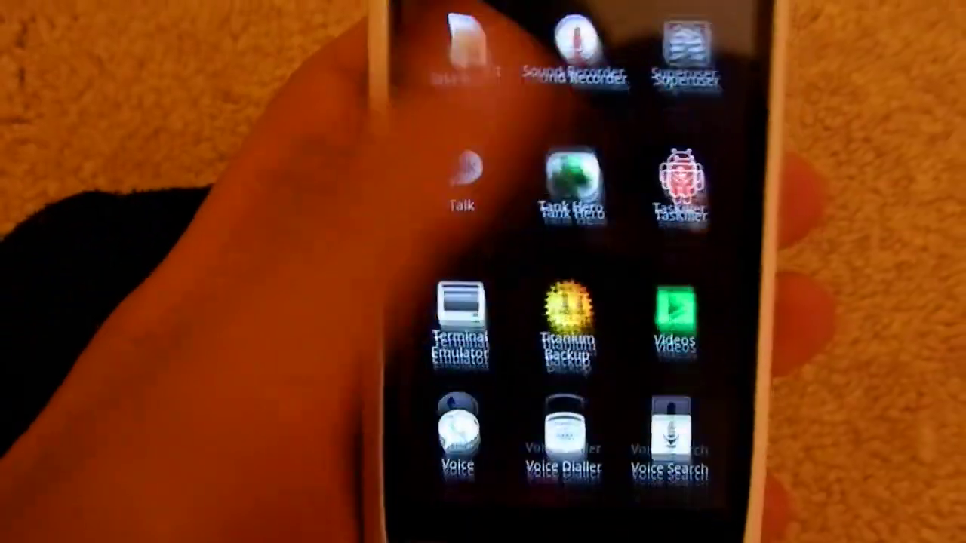
{"action": "scroll", "scroll_direction": "down", "scroll_amount": 3}
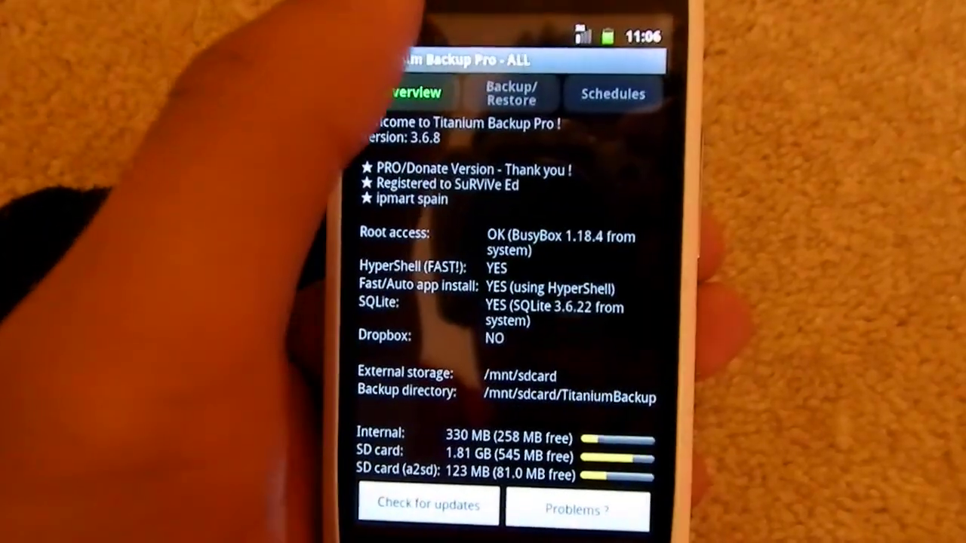
{"action": "left_click", "coordinate": [511, 94]}
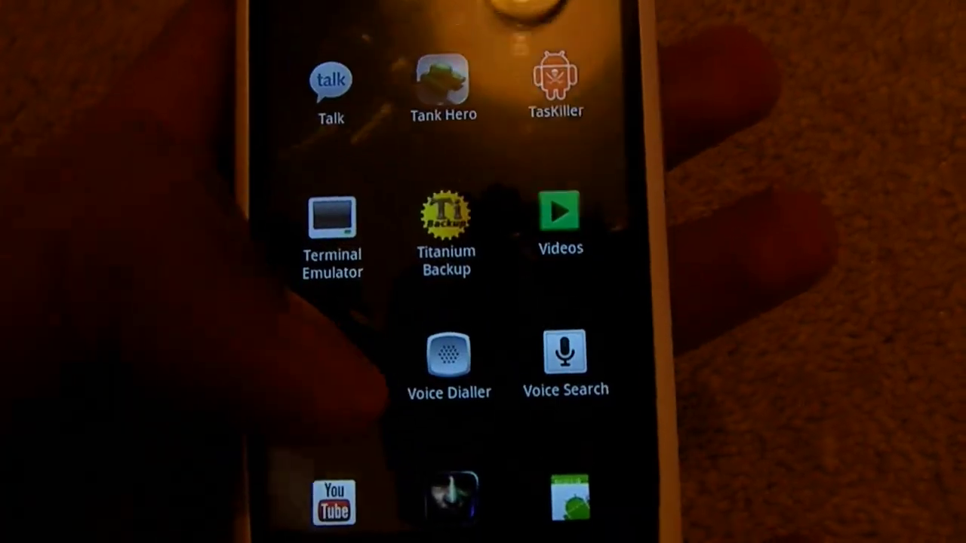
{"action": "scroll", "scroll_direction": "down", "scroll_amount": 3}
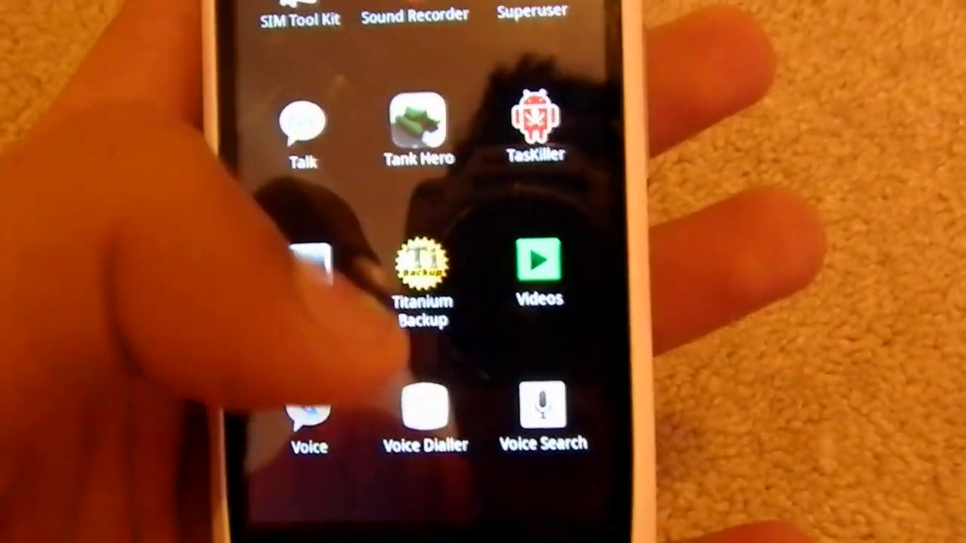
{"action": "scroll", "scroll_direction": "down", "scroll_amount": 3}
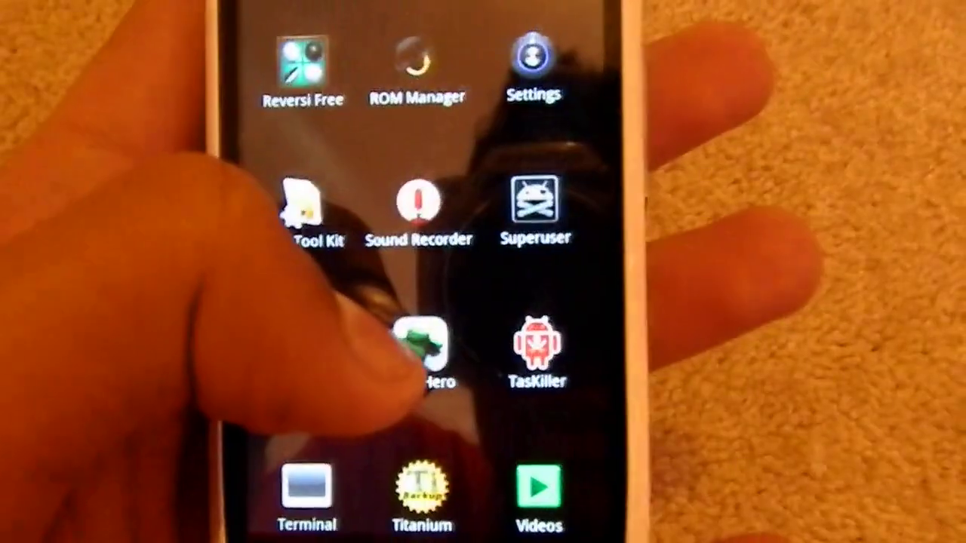
{"action": "scroll", "scroll_direction": "up", "scroll_amount": 3}
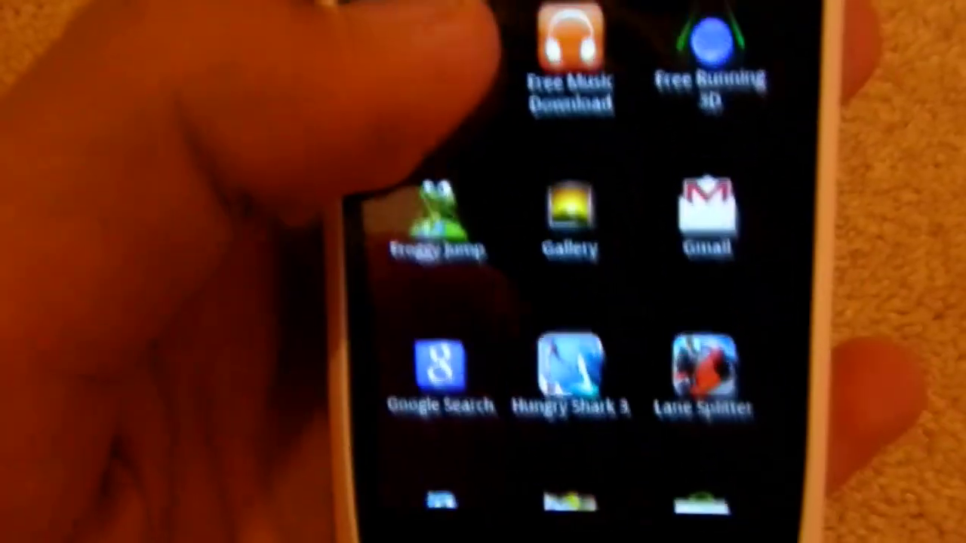
{"action": "scroll", "scroll_direction": "down", "scroll_amount": 3}
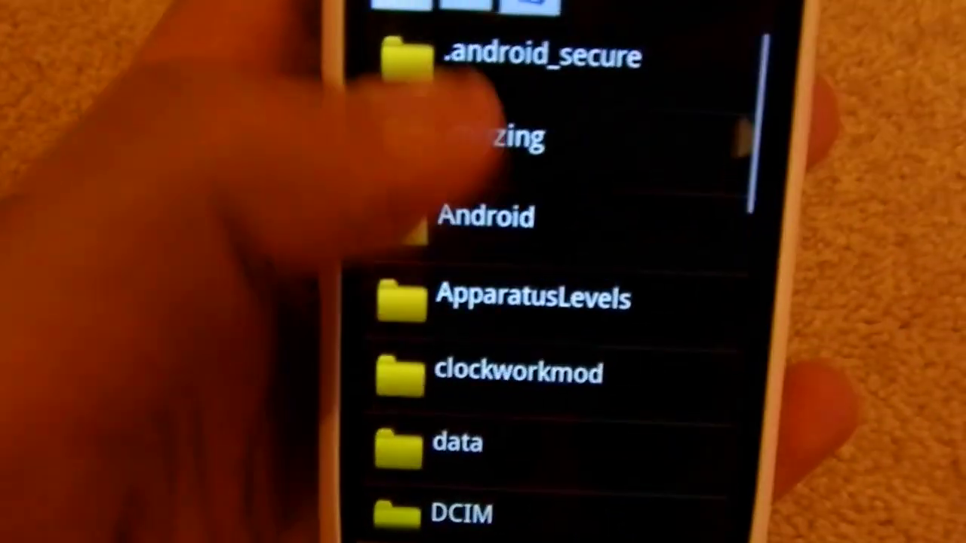
Scroll the SD card folder list down to LOST.DIR, openfeint, picture and social_cache
{"action": "scroll", "scroll_direction": "down", "scroll_amount": 3}
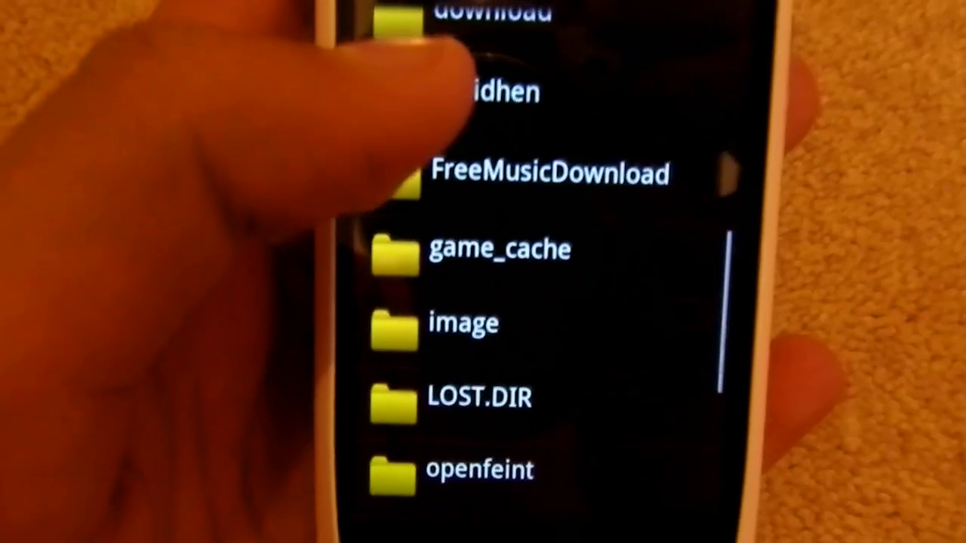
{"action": "scroll", "scroll_direction": "down", "scroll_amount": 3}
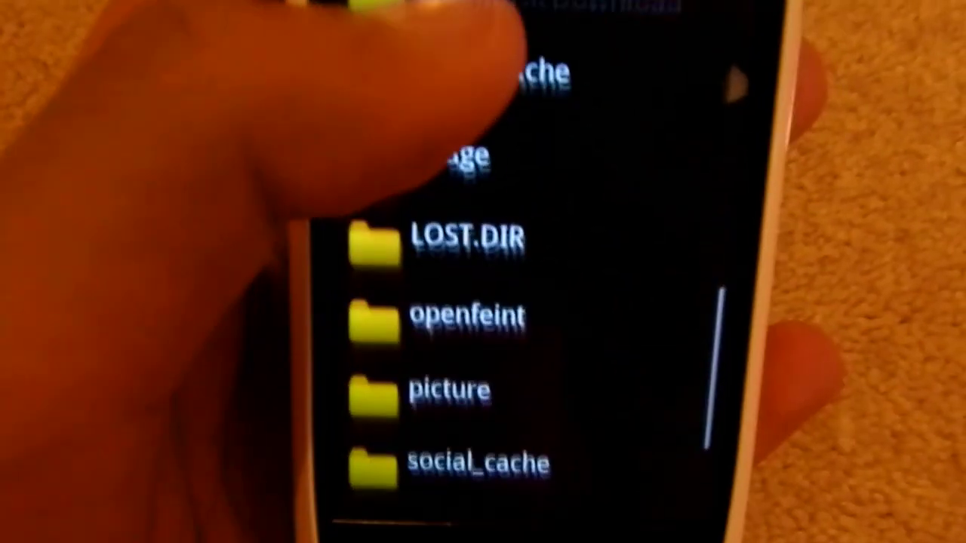